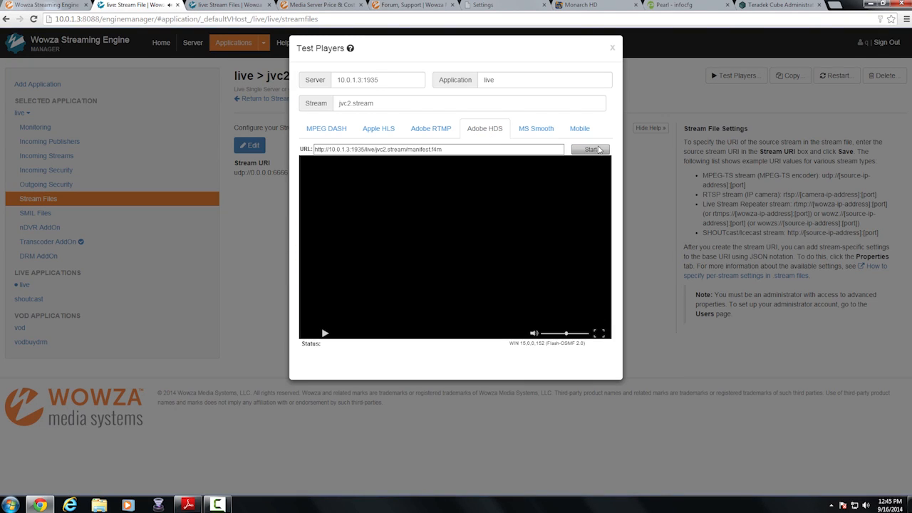
Play the jvc2.stream feed in the Adobe HDS and MS Smooth test players, then show the iOS and Android URLs.
click(590, 149)
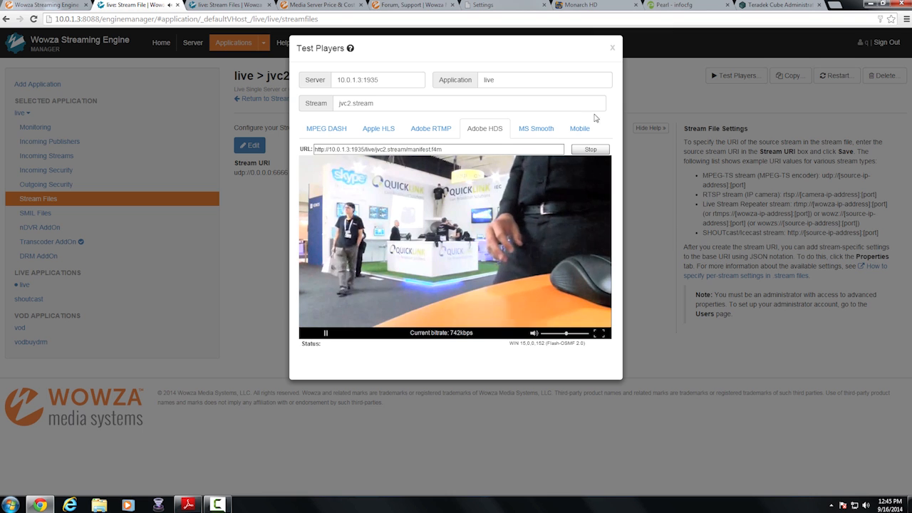
click(536, 128)
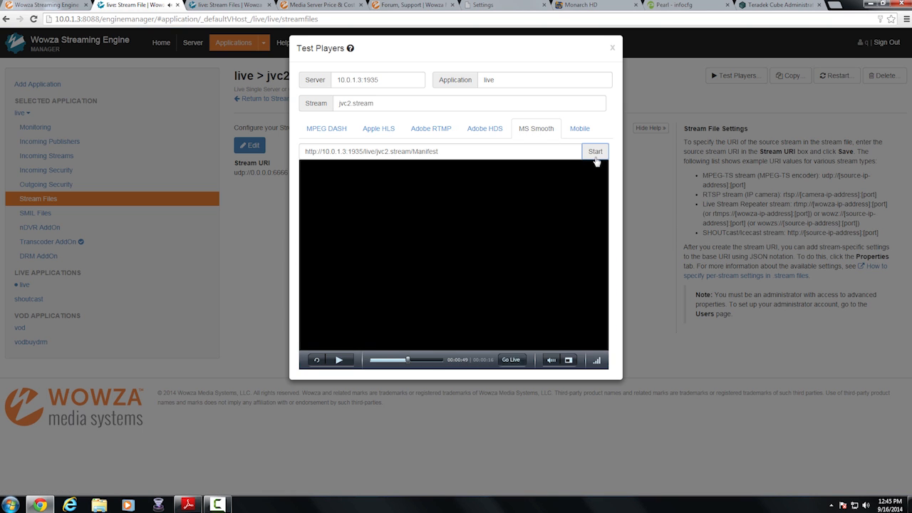
click(596, 151)
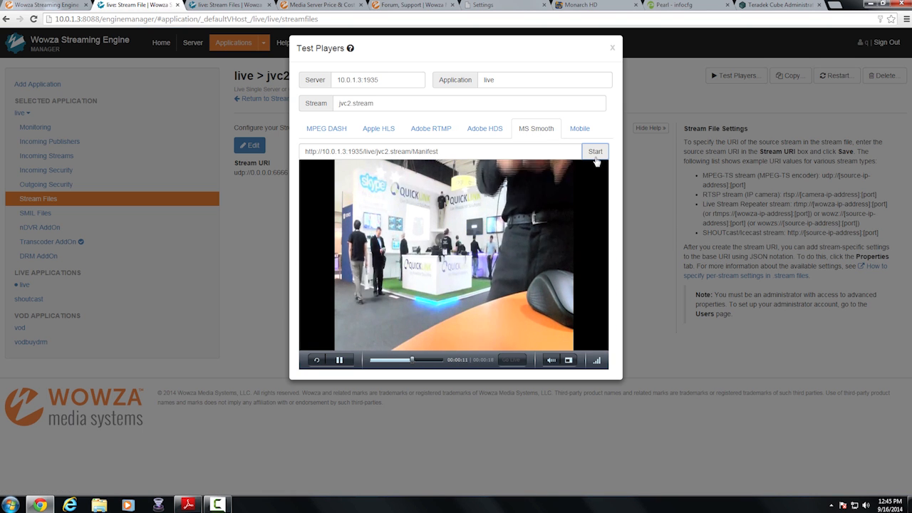
click(580, 129)
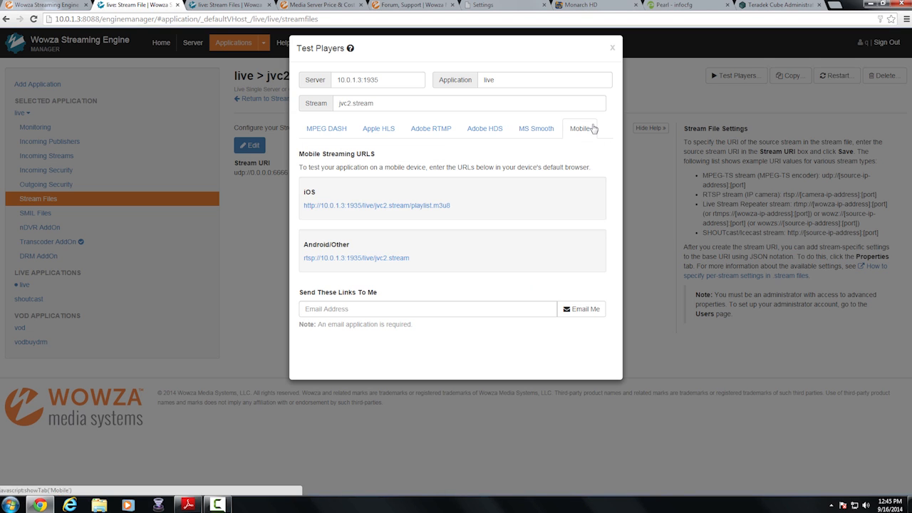
mouse_move(456, 265)
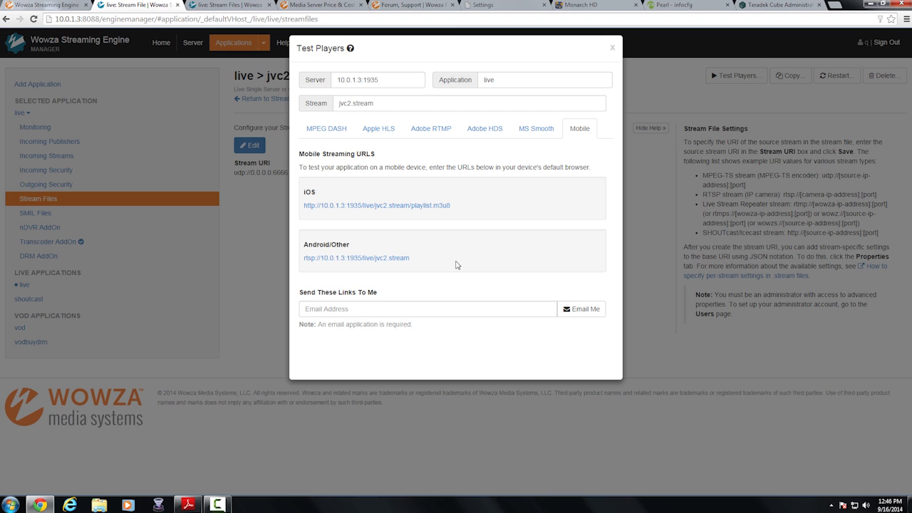
mouse_move(356, 258)
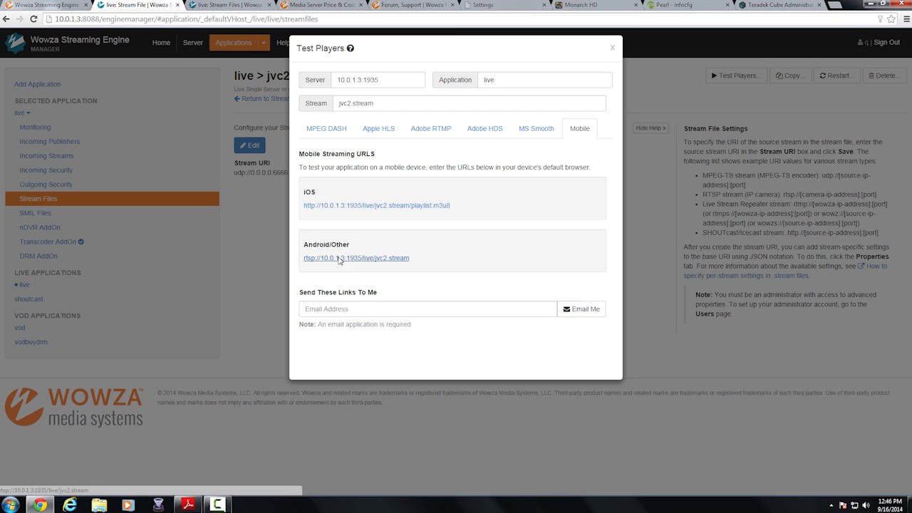
mouse_move(378, 252)
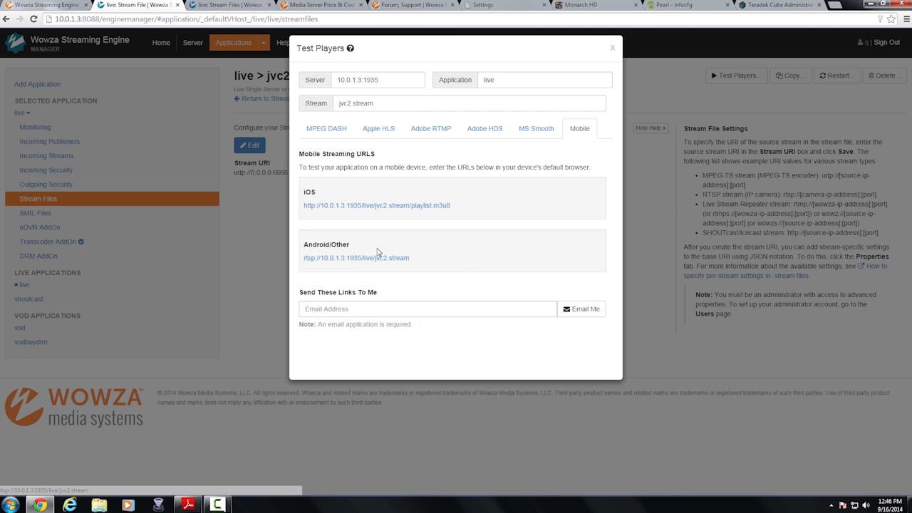